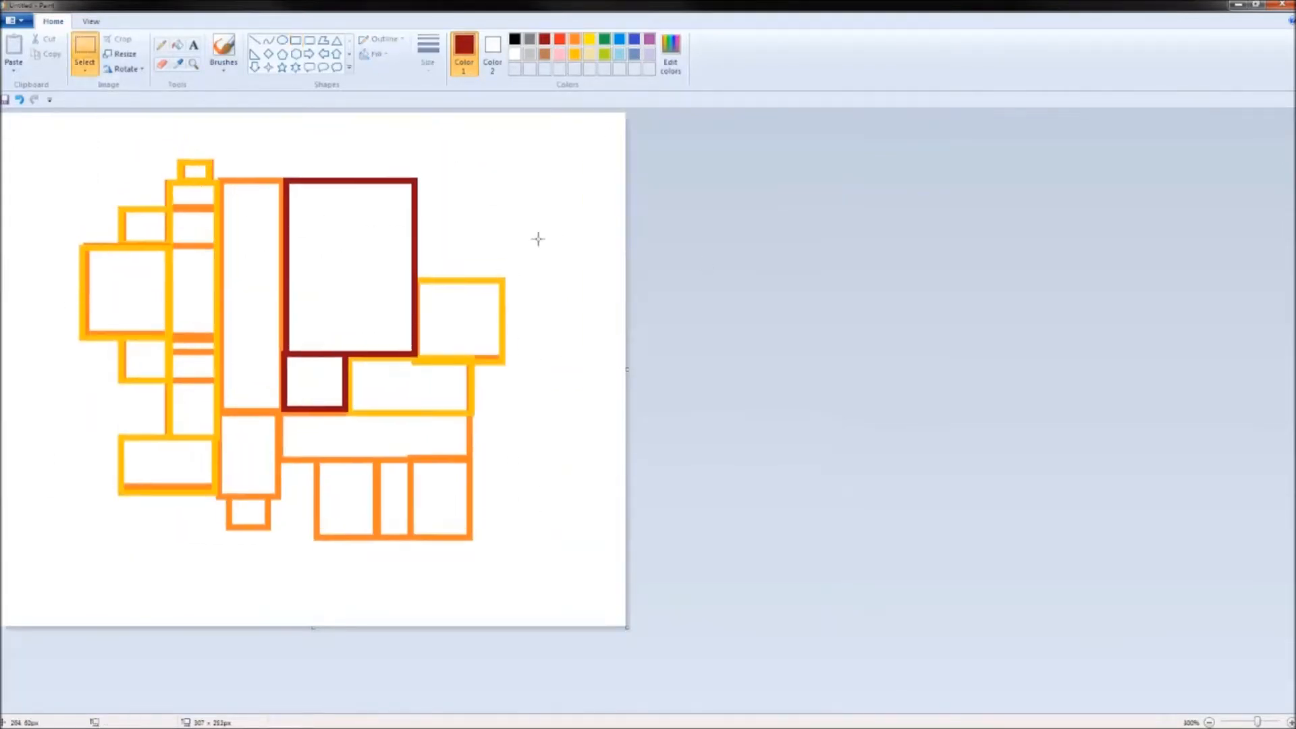
- Paint a grey street strip along the left edge of the pub floor plan
left_click_drag(66, 249, 94, 355)
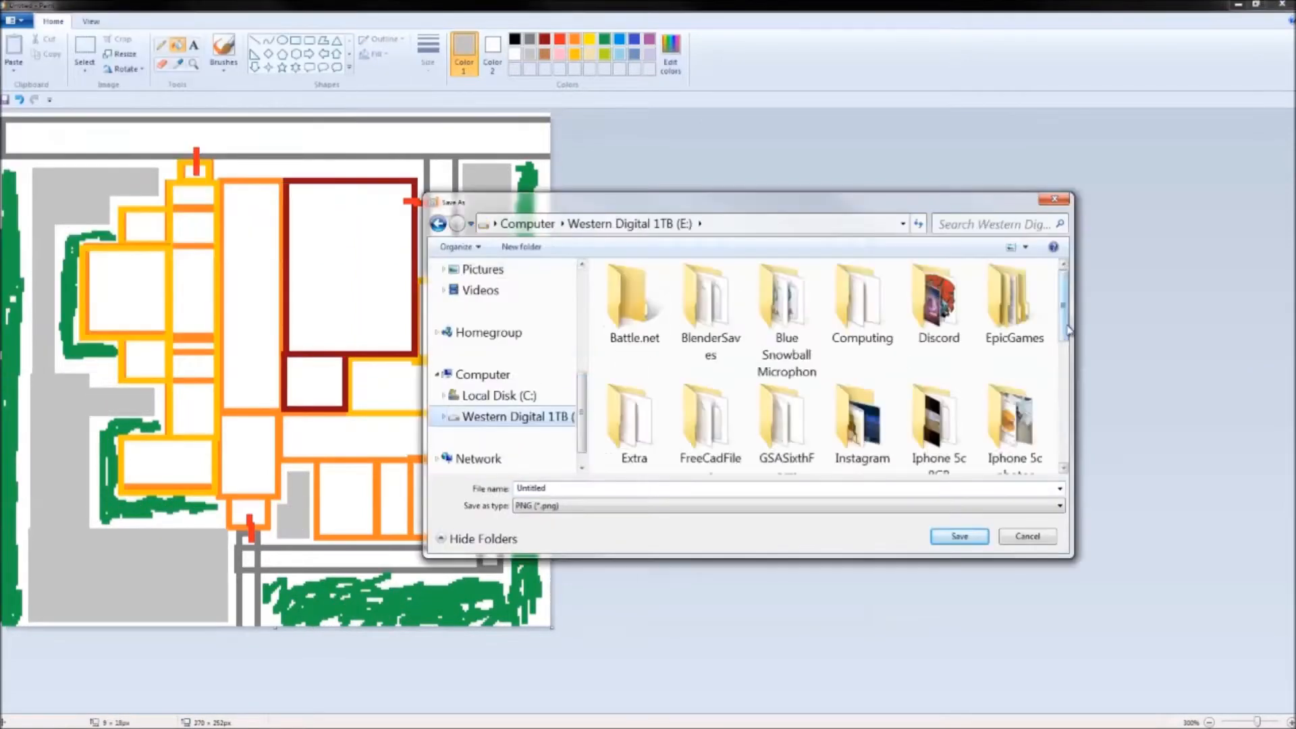
left_click(958, 536)
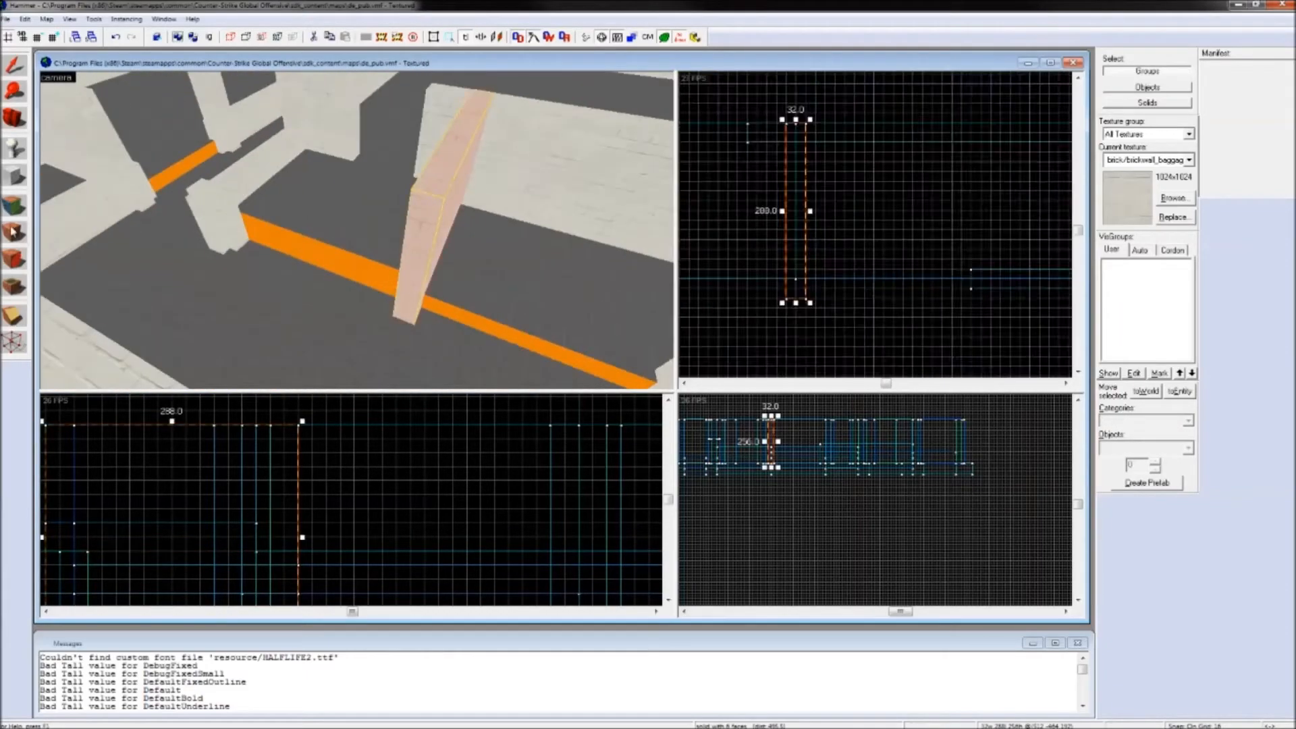
- Apply the brick/brickwall_baggage texture to the selected wall brushes
left_click(8, 19)
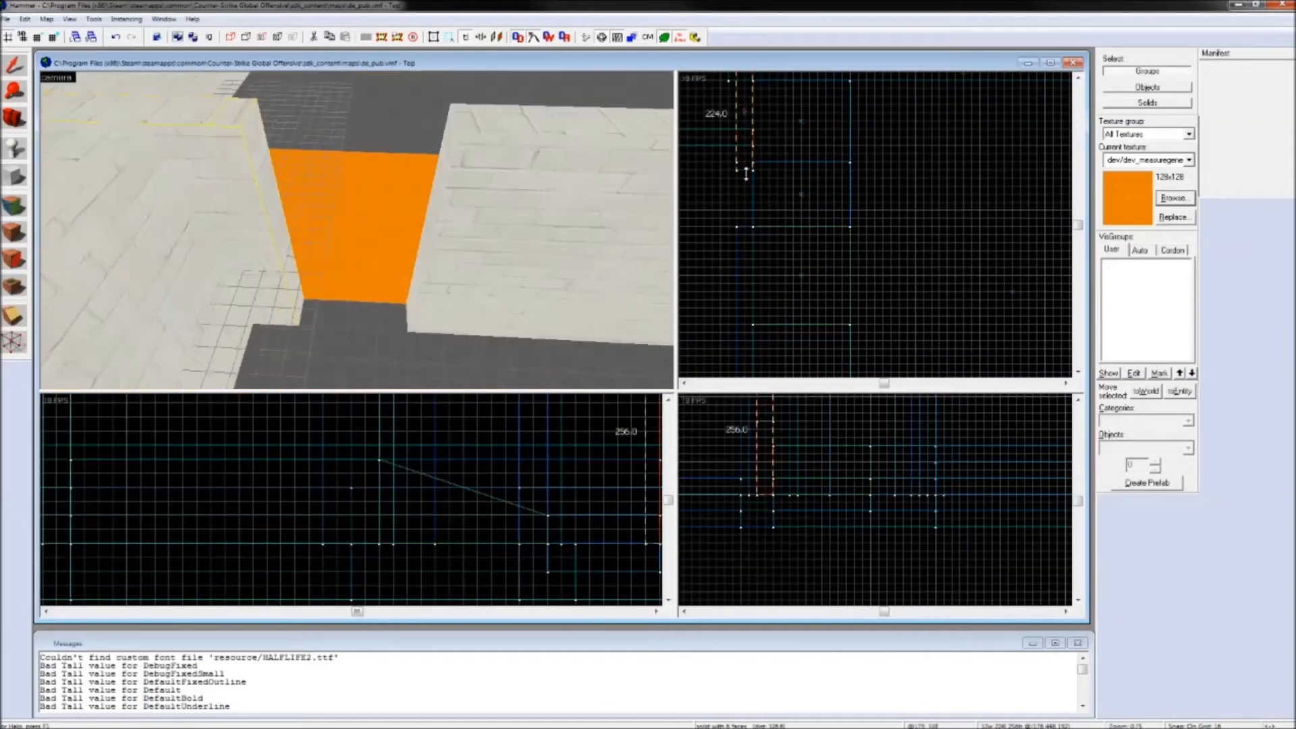
left_click(1173, 197)
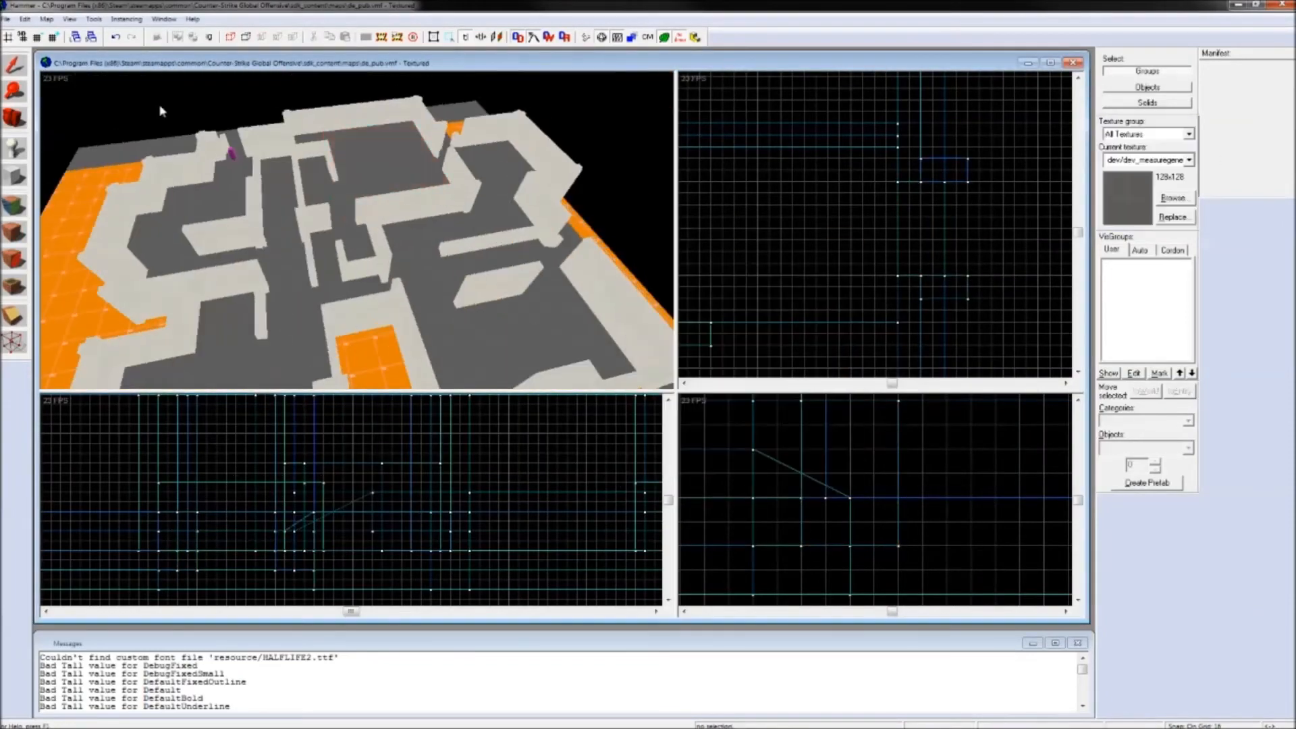
- Apply concrete/baggage_concretefloors to the selected floor faces
left_click(1173, 197)
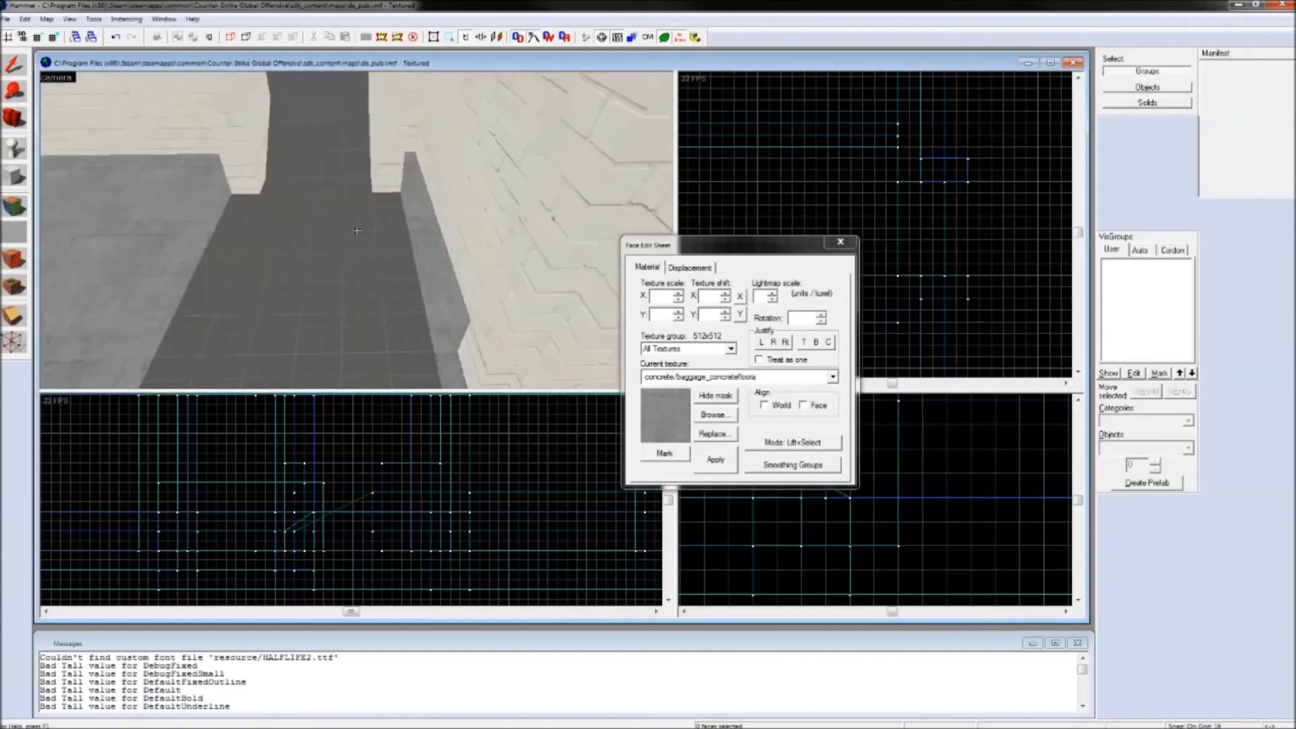
- Place an info_player_terrorist on the floor and bring up its Object Properties
left_click(840, 242)
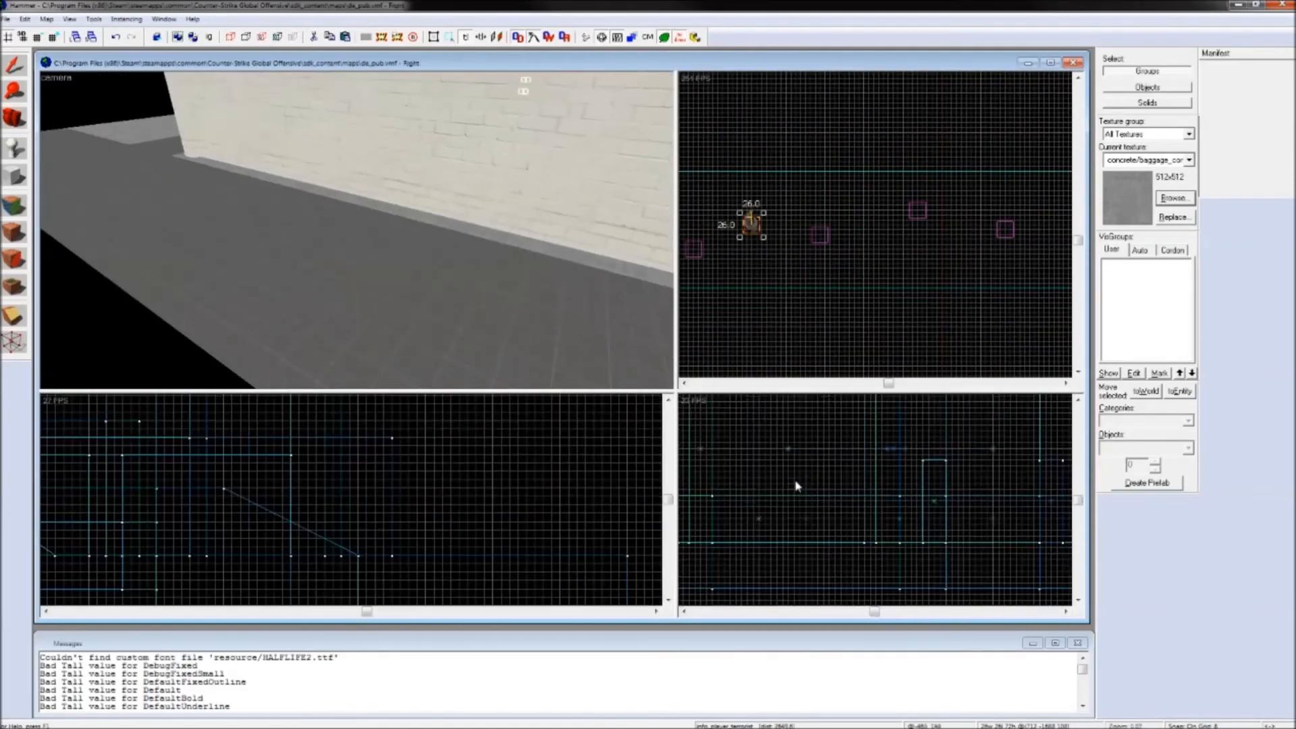
double_click(747, 222)
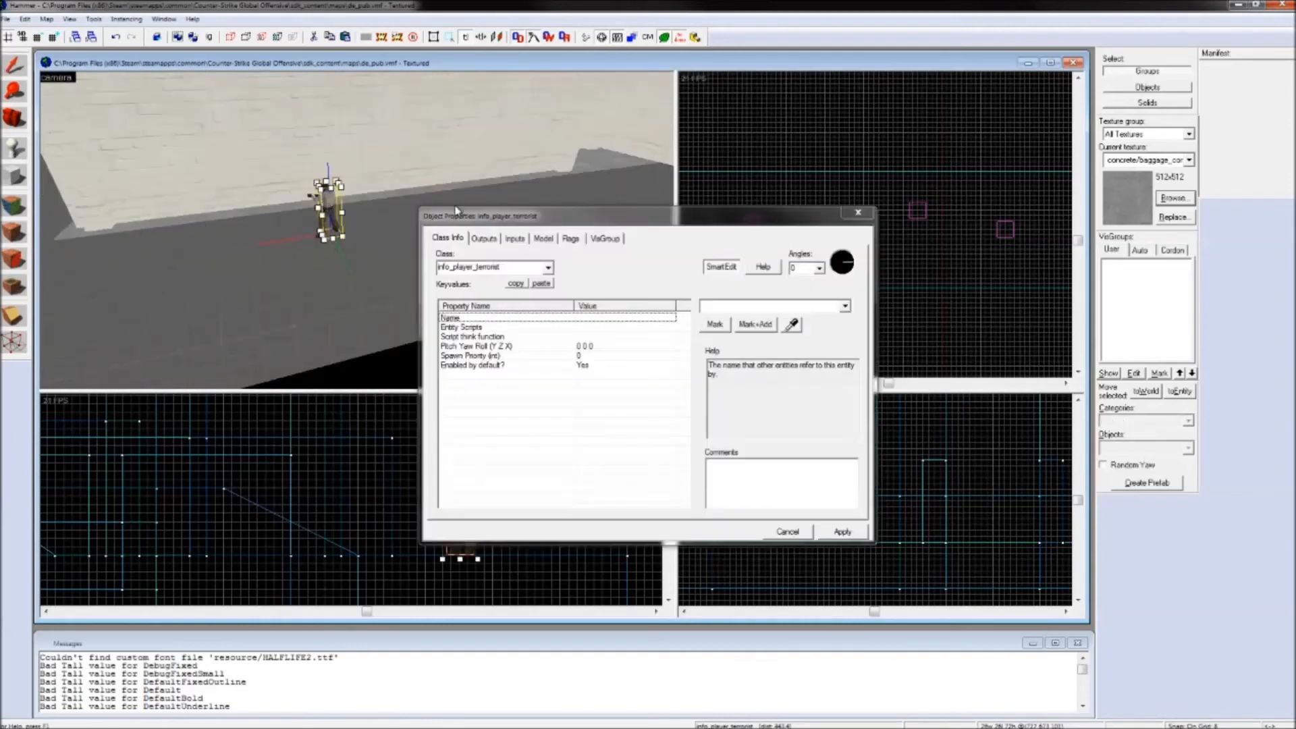